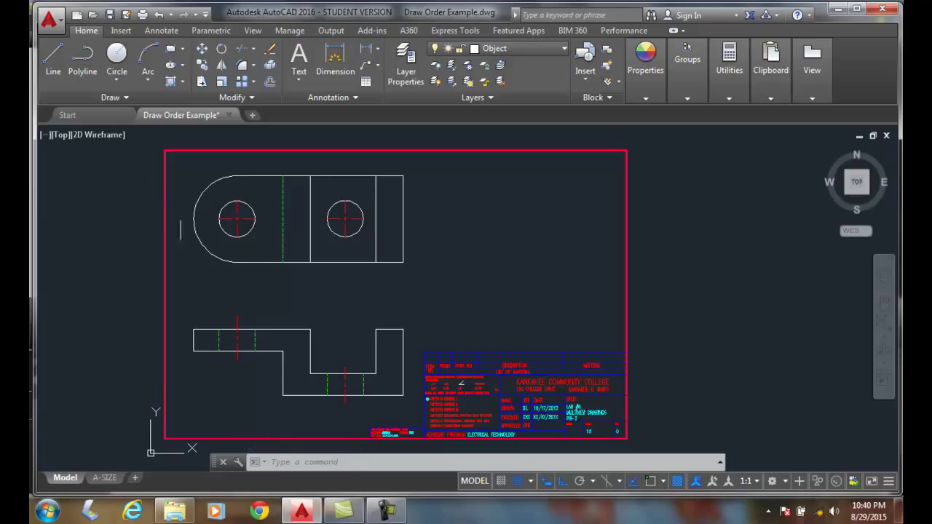
Step: Place two solid donuts with inside diameter 0 and outside 1.50, one on the left arm
left_click(109, 96)
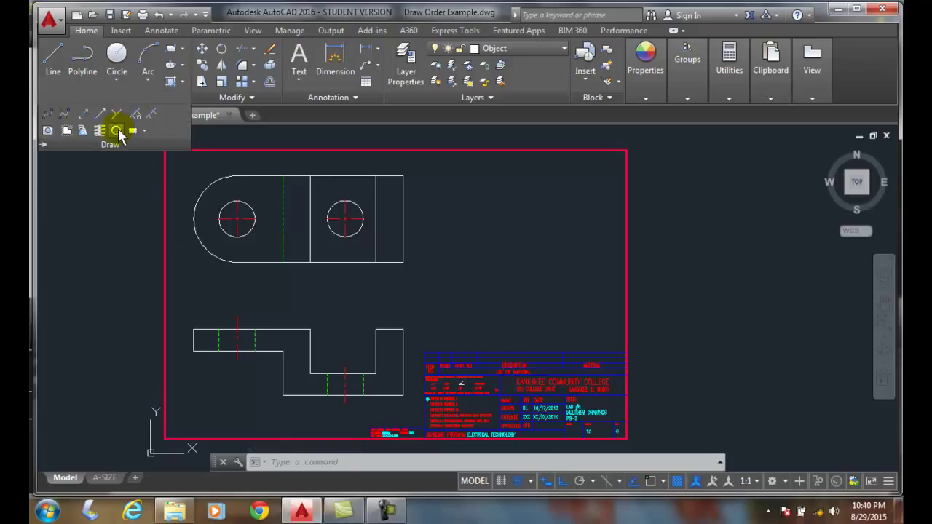
left_click(116, 129)
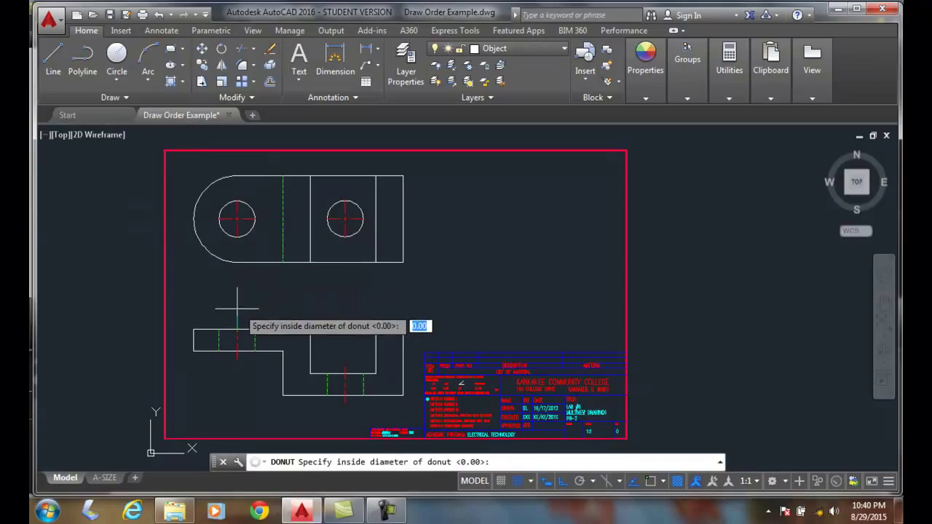
key("Return")
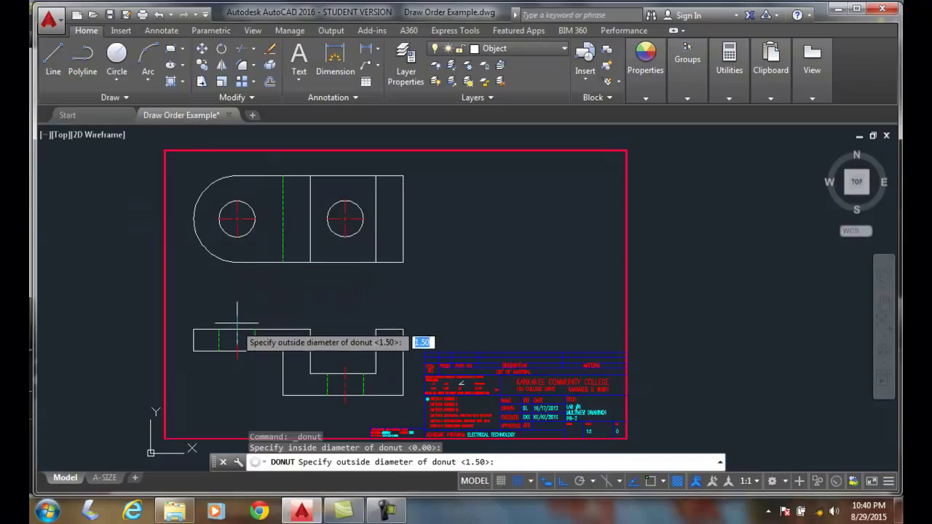
key("Return")
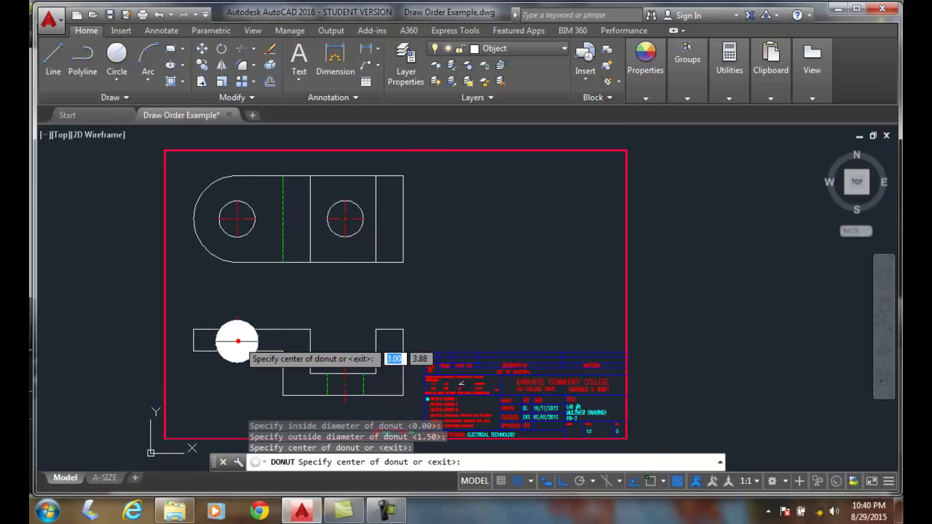
left_click(236, 341)
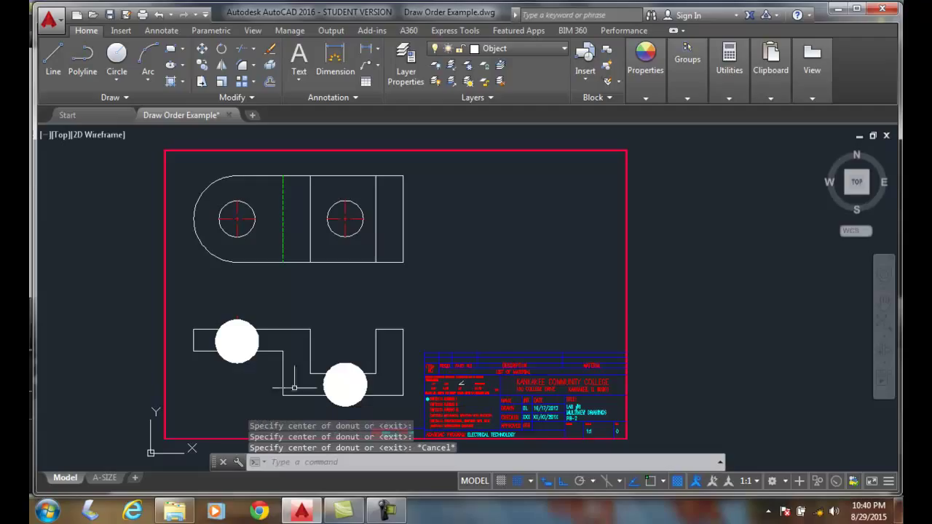
mouse_move(254, 367)
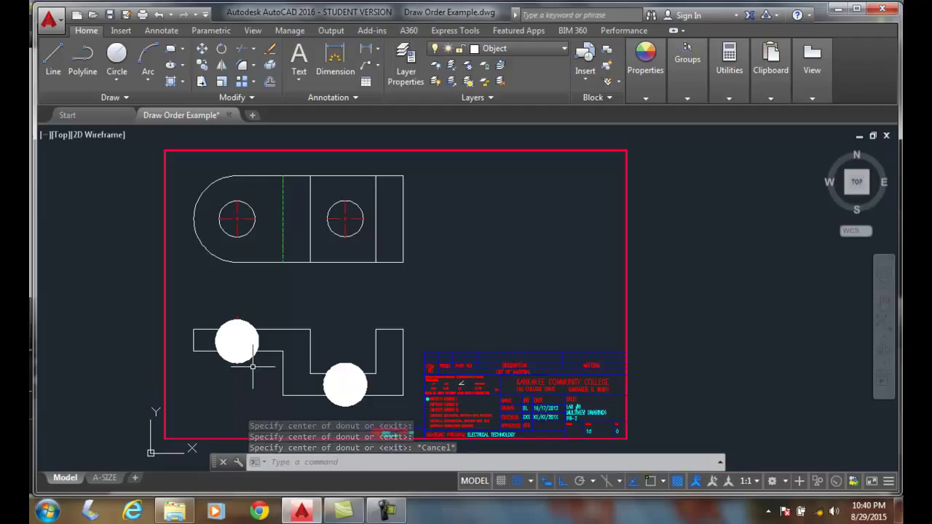
key("Escape")
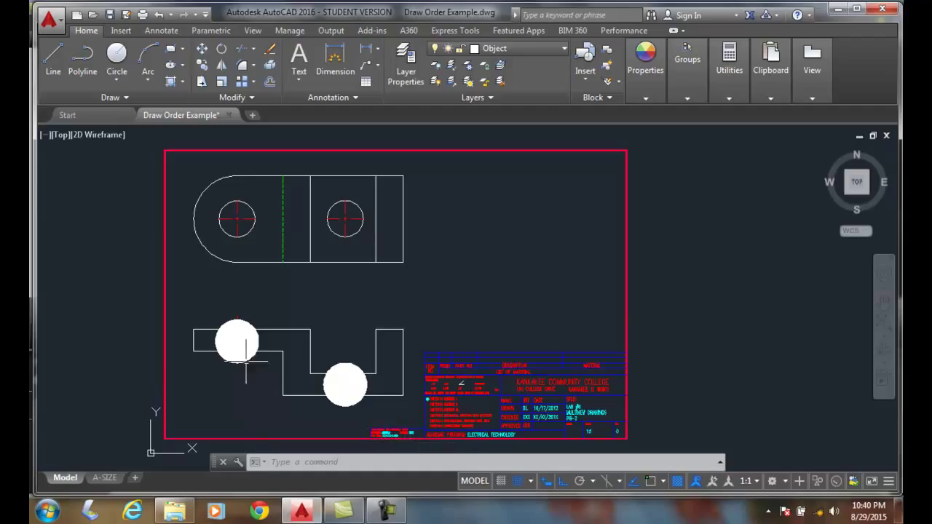
mouse_move(240, 384)
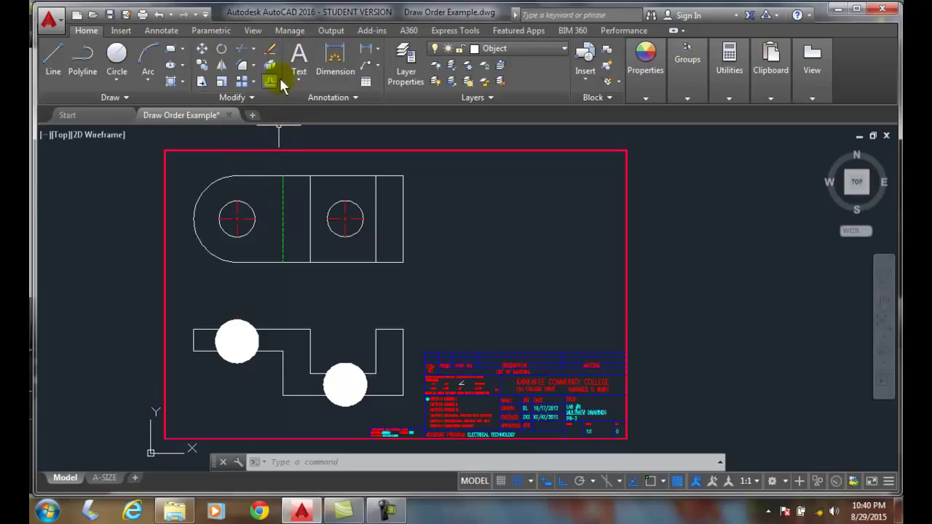
Step: Send the lower right donut to the back so the part lines show across it
left_click(251, 96)
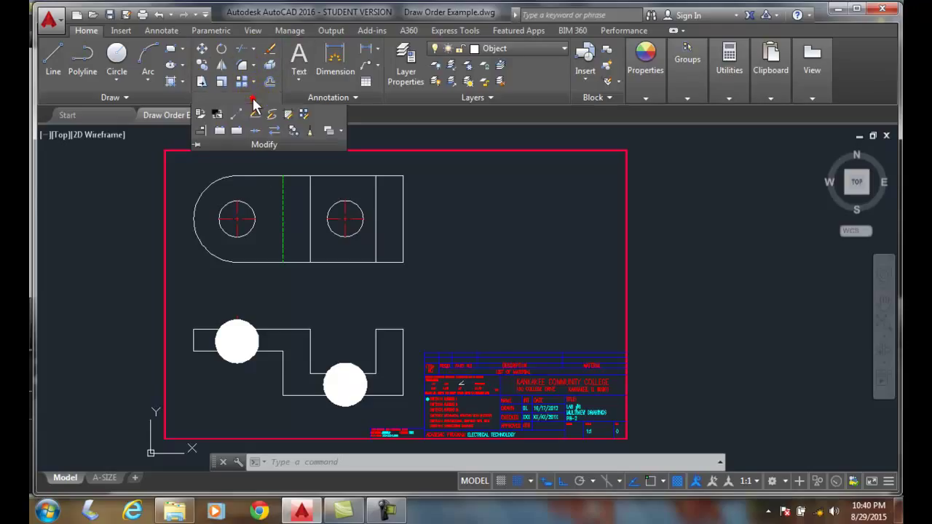
mouse_move(329, 131)
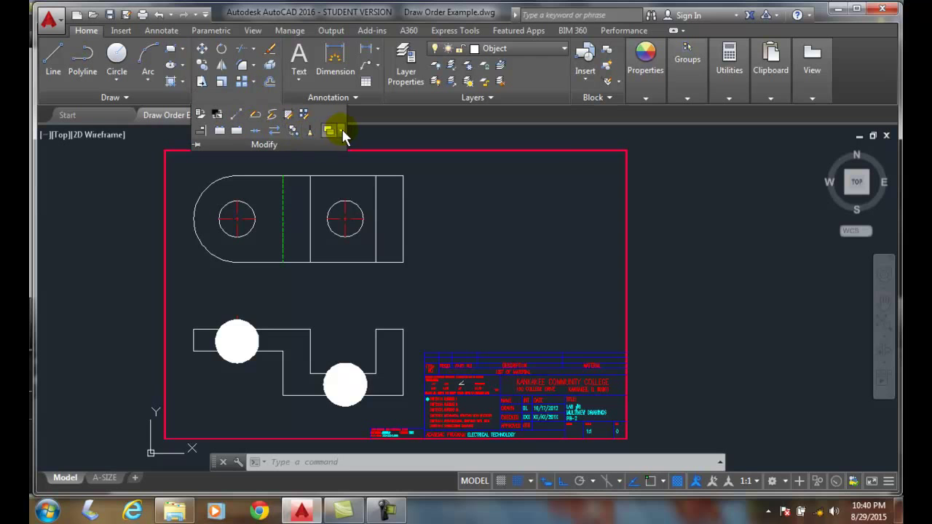
left_click(330, 131)
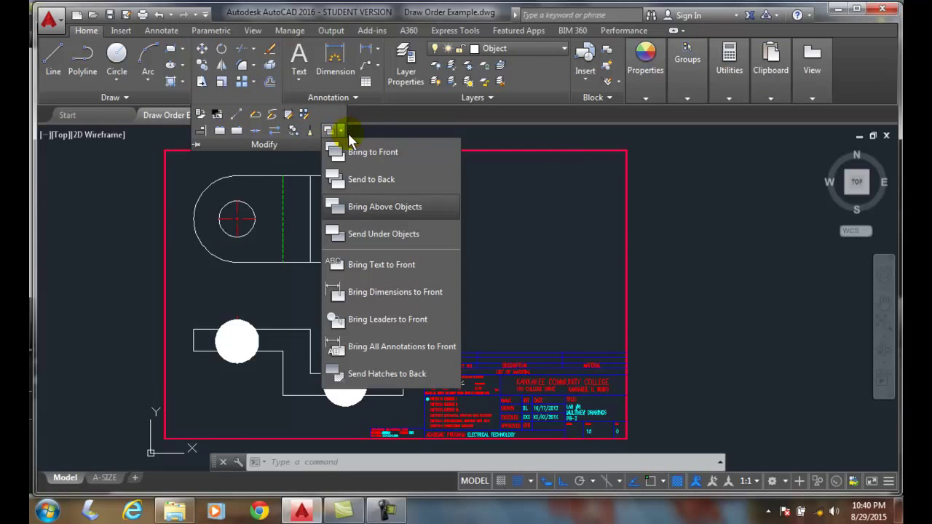
mouse_move(372, 179)
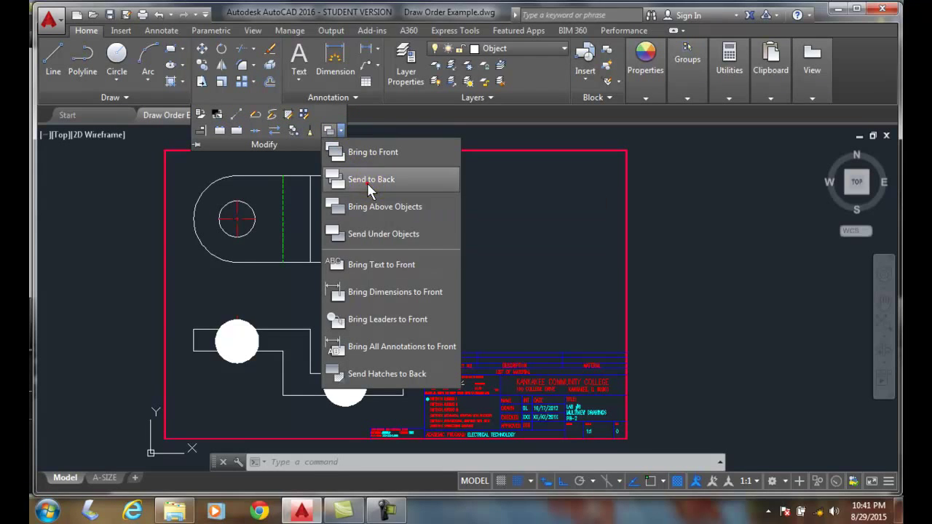
left_click(372, 179)
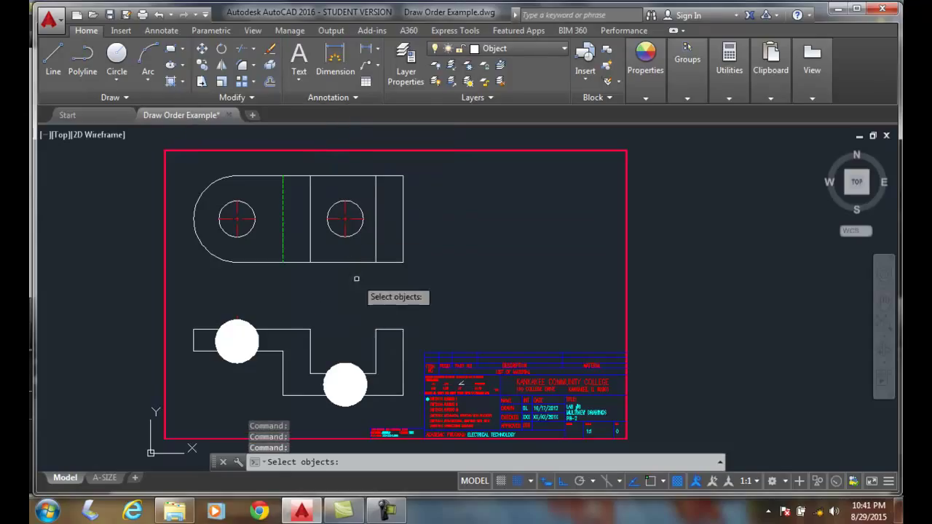
left_click(344, 385)
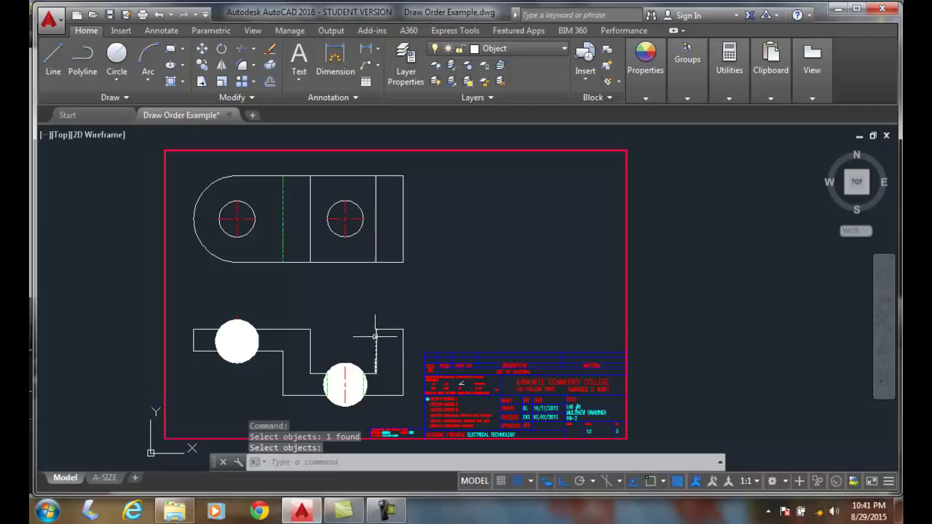
mouse_move(341, 321)
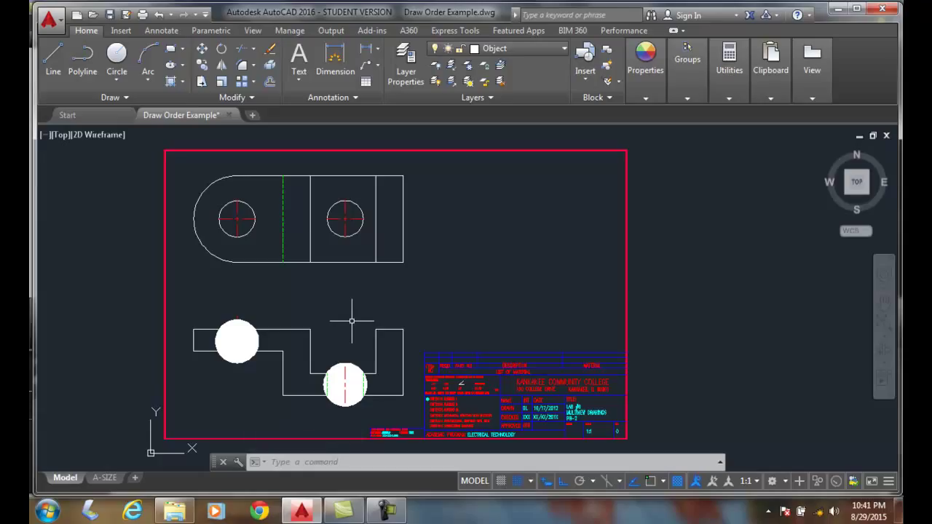
mouse_move(347, 347)
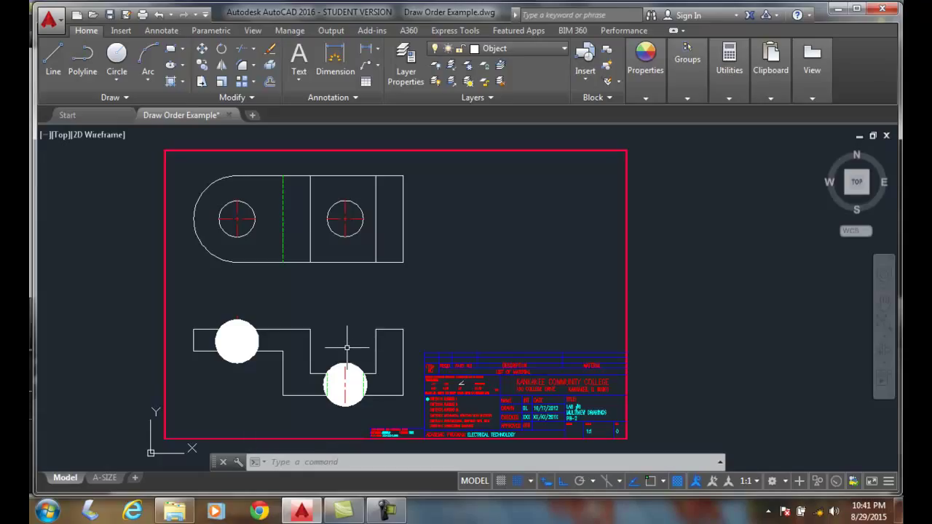
mouse_move(344, 341)
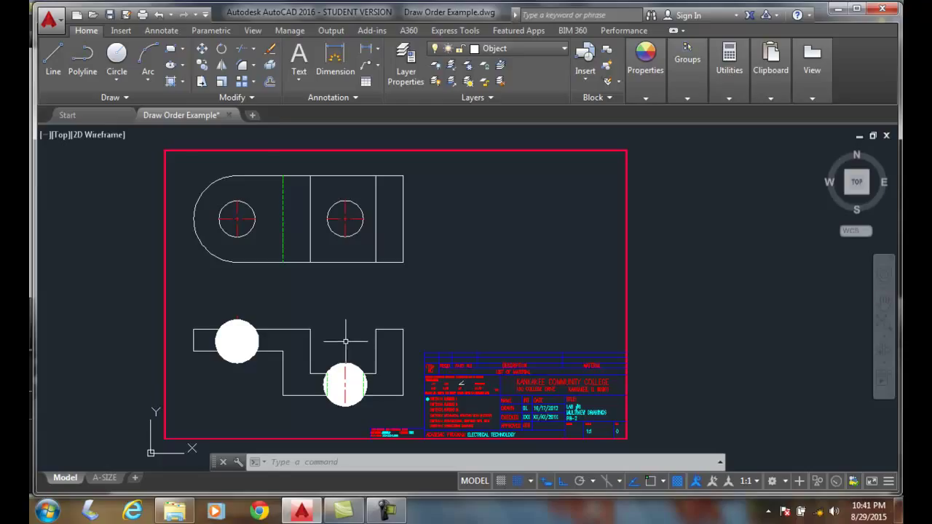
Step: Bring the lower white donut back to the front, covering the part lines again
left_click(236, 96)
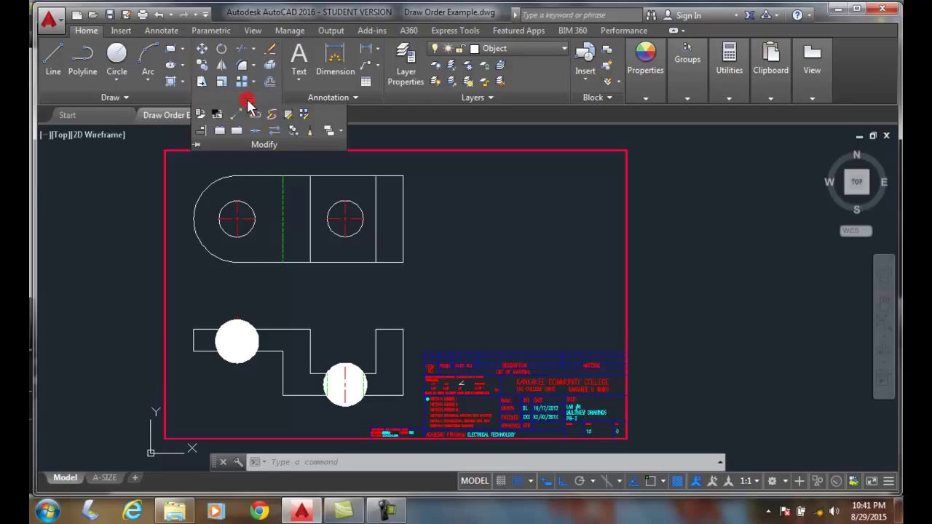
left_click(332, 130)
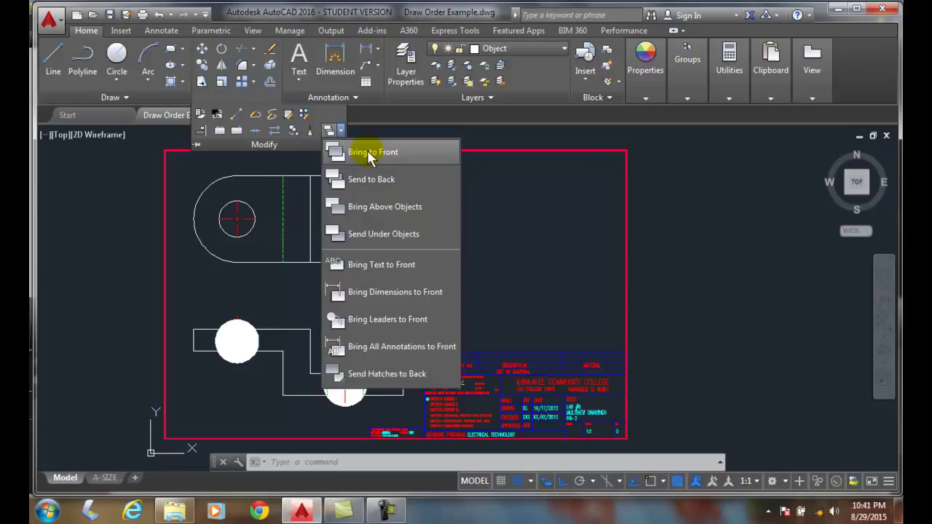
left_click(373, 151)
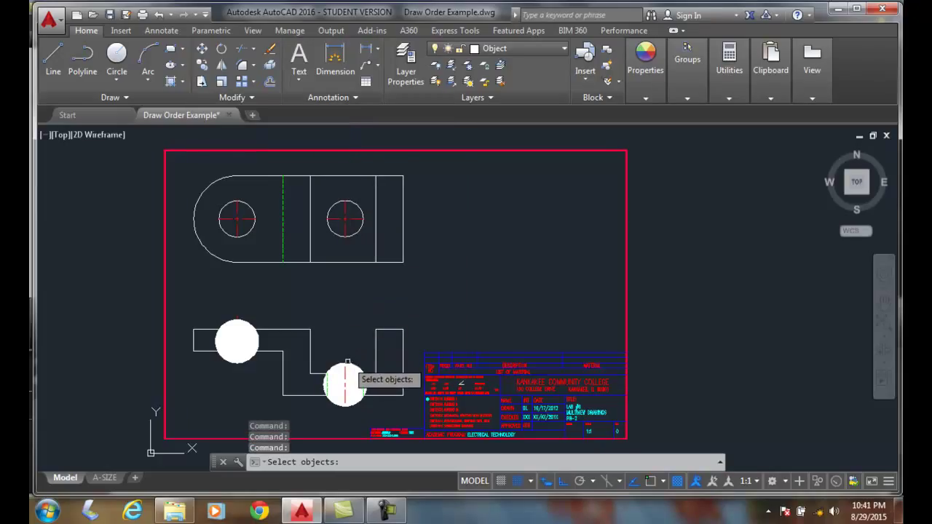
left_click(347, 385)
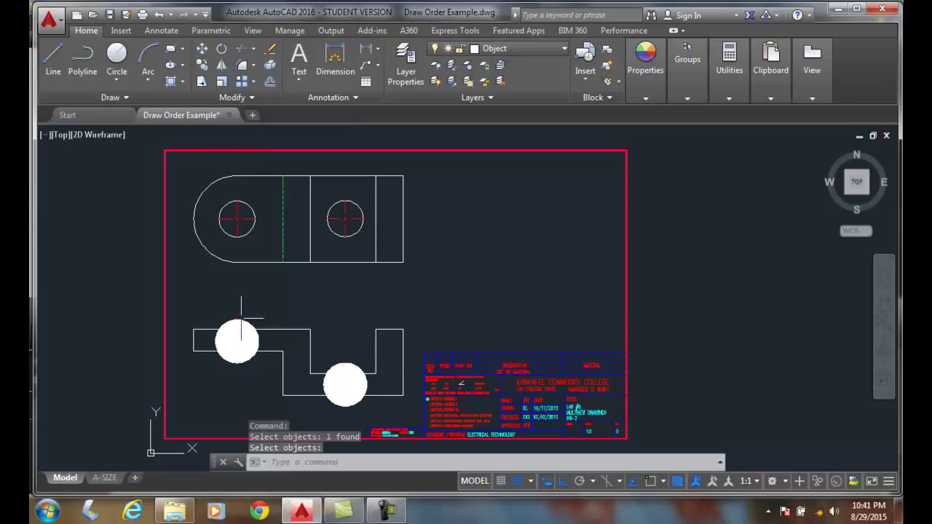
mouse_move(373, 324)
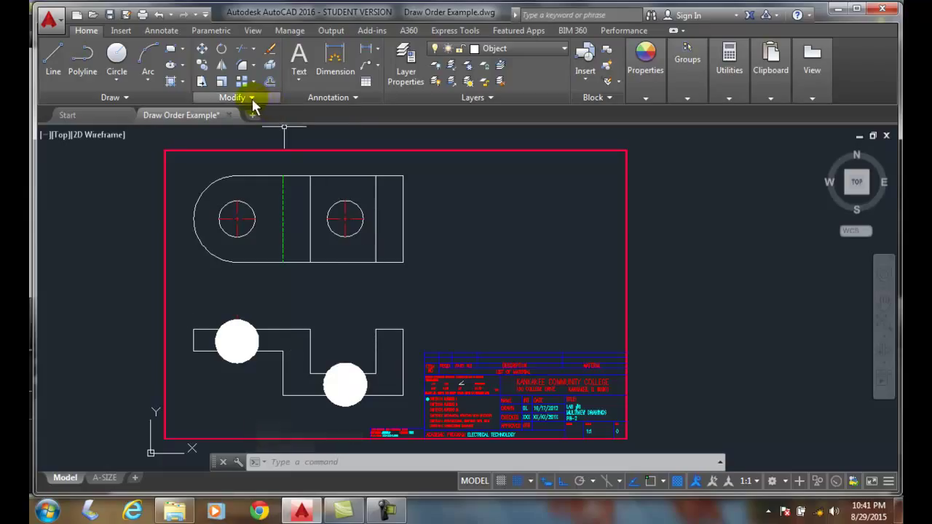
left_click(330, 130)
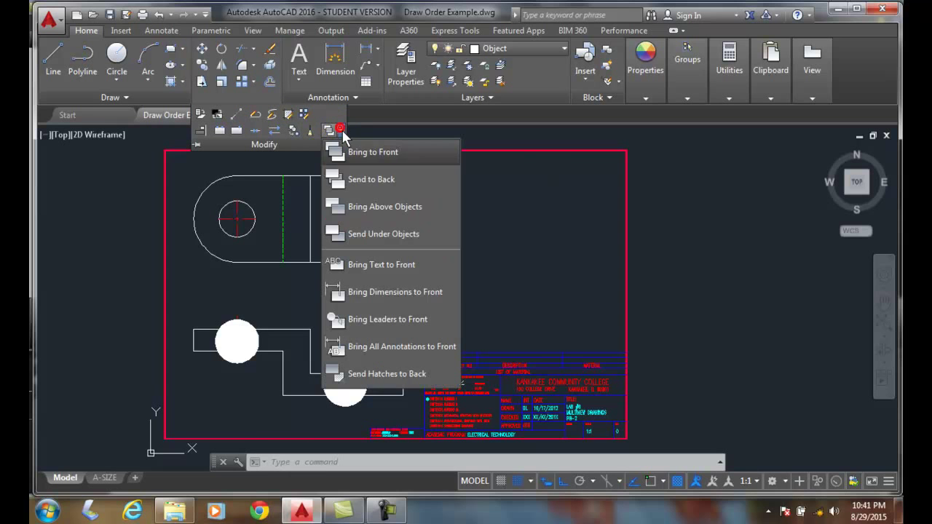
mouse_move(396, 207)
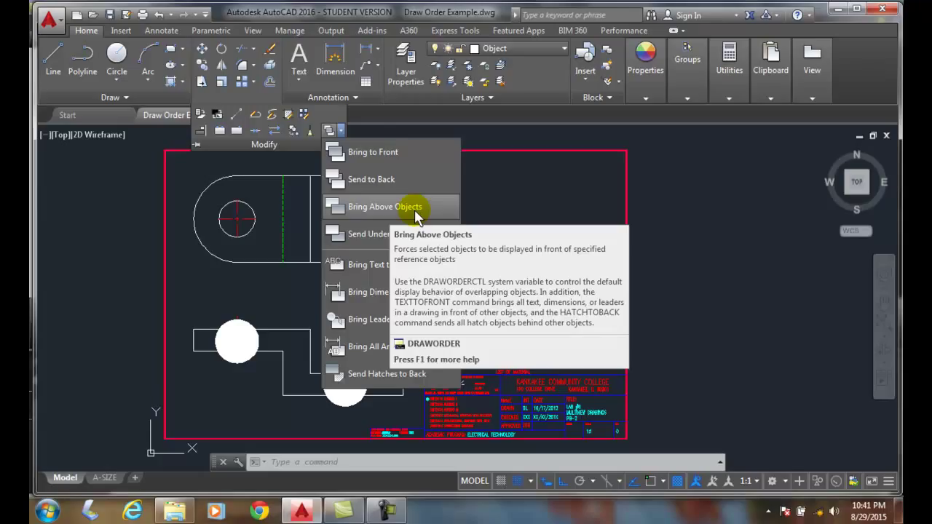
mouse_move(352, 245)
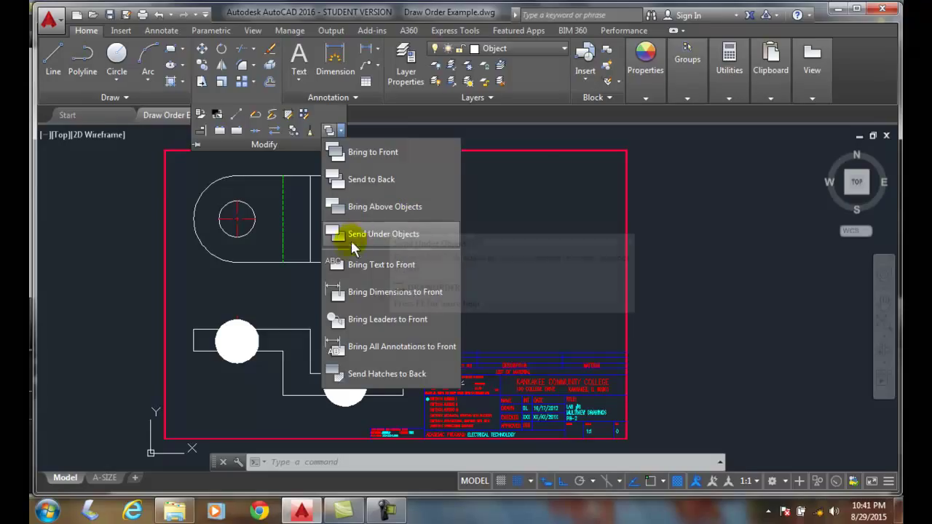
mouse_move(379, 236)
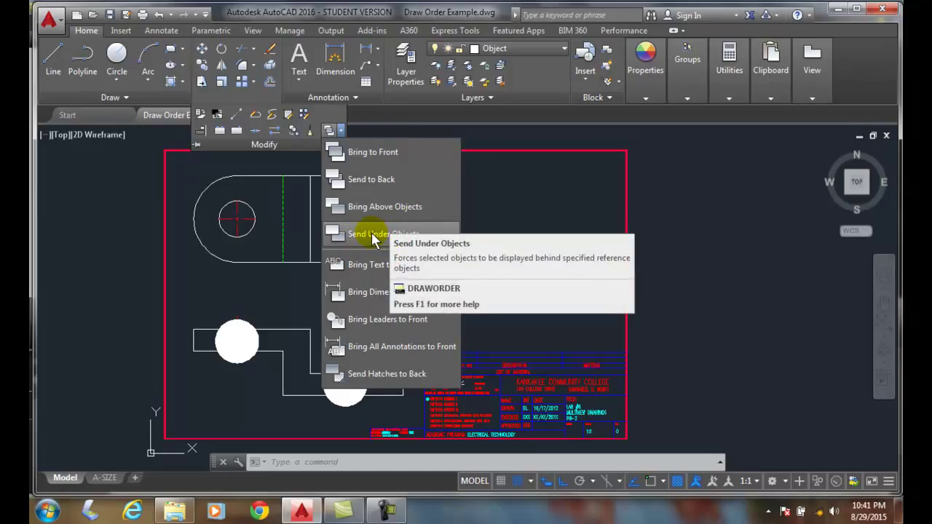
mouse_move(372, 233)
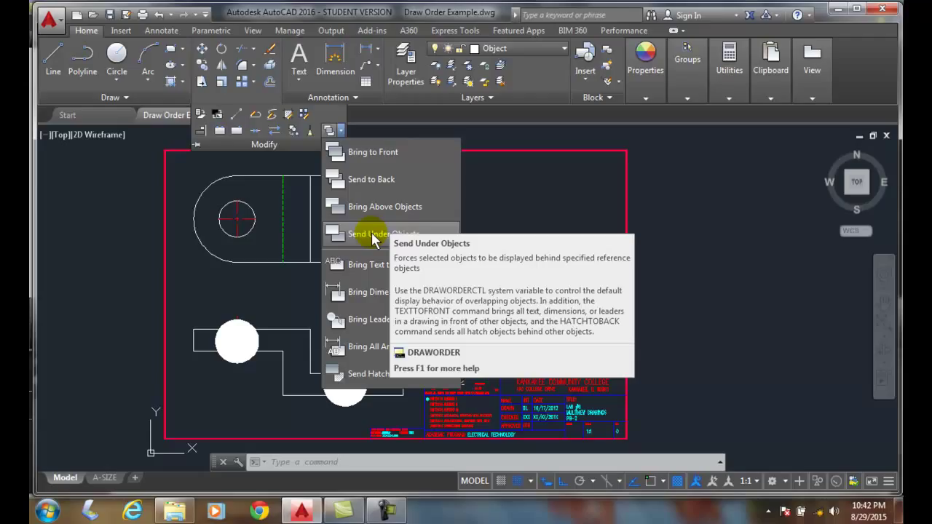
mouse_move(382, 233)
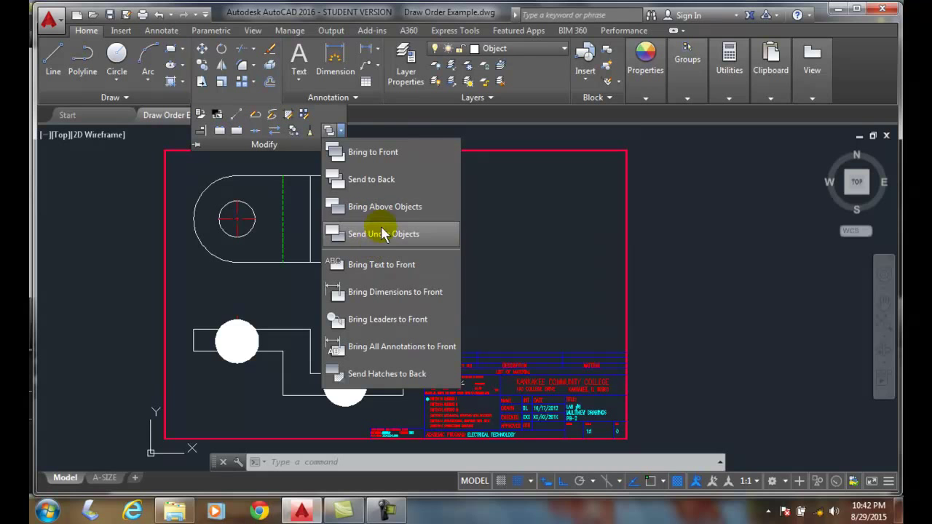
mouse_move(381, 265)
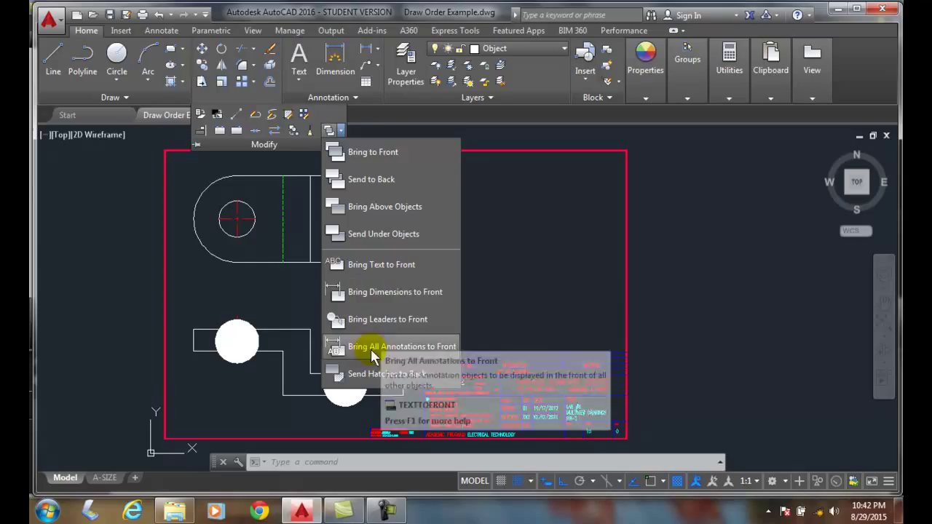
mouse_move(484, 284)
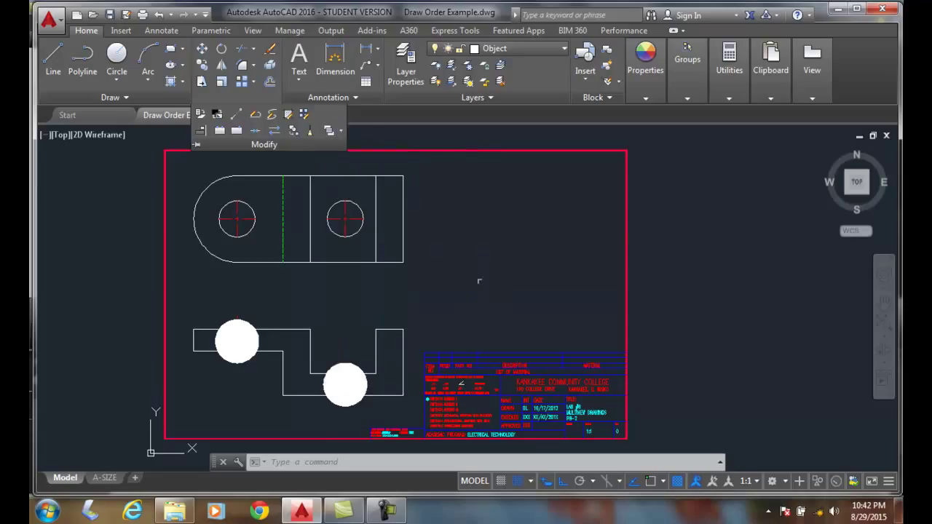
Step: Cancel the current command and reopen the Draw Order choices on the Modify panel
left_click(236, 341)
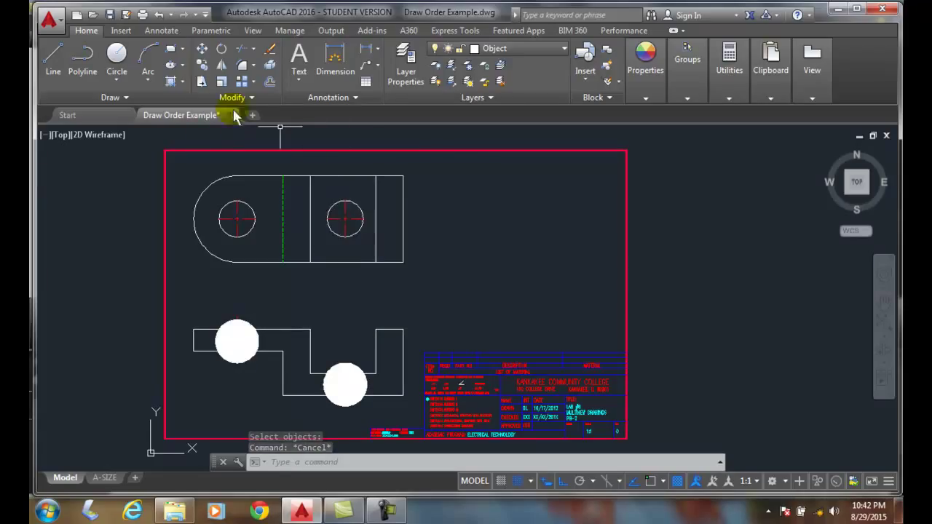
left_click(236, 96)
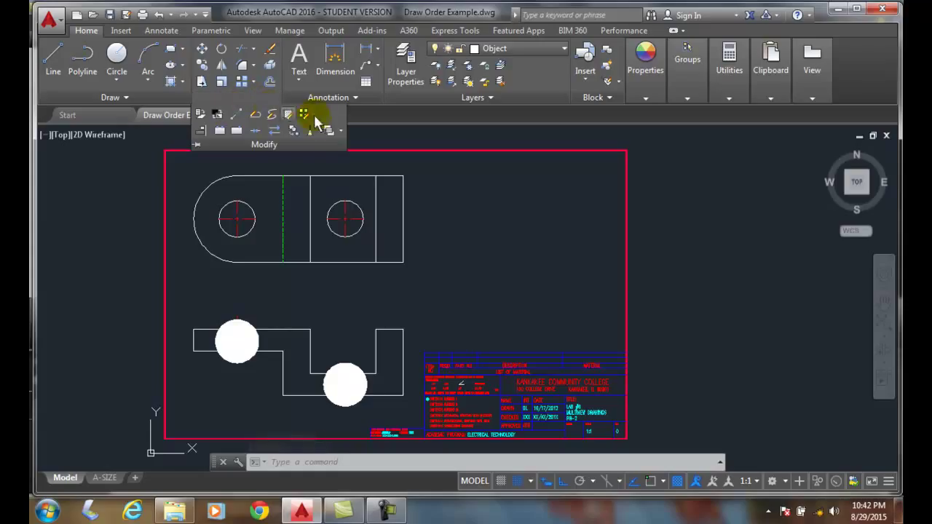
left_click(306, 113)
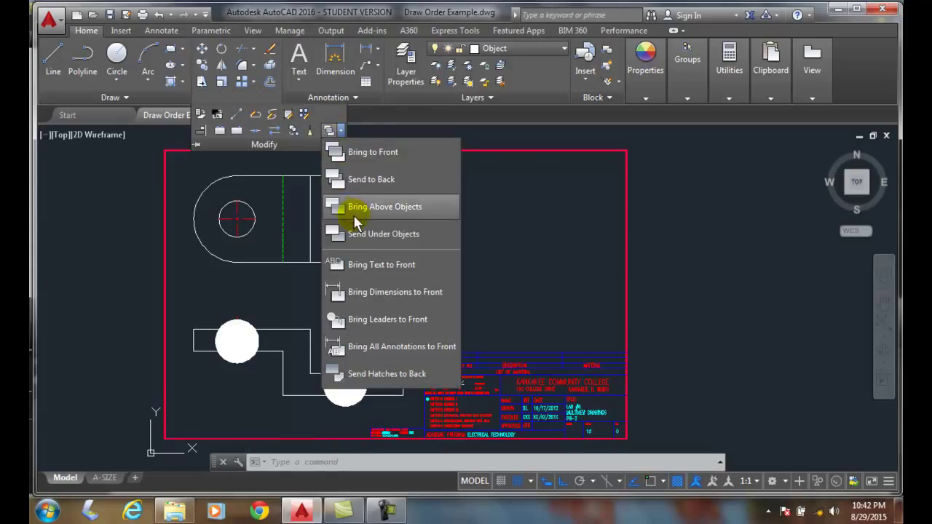
mouse_move(371, 179)
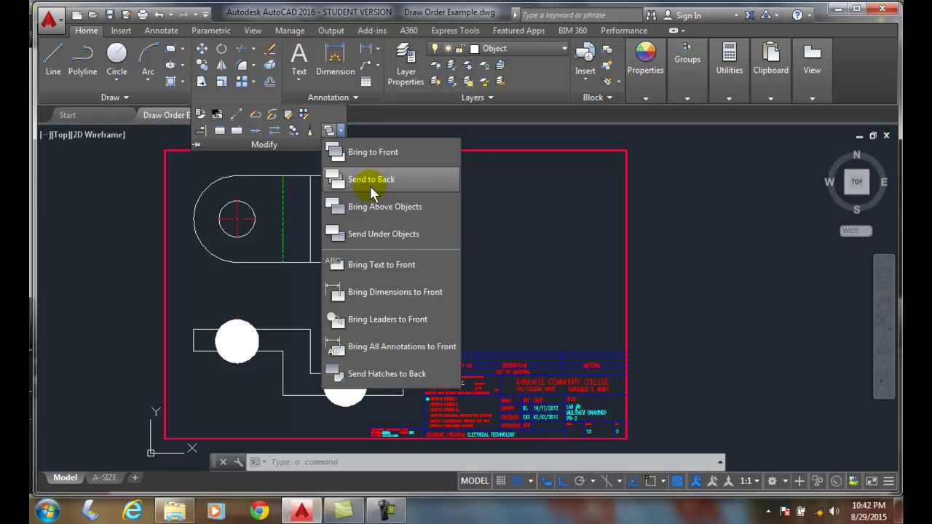
mouse_move(372, 179)
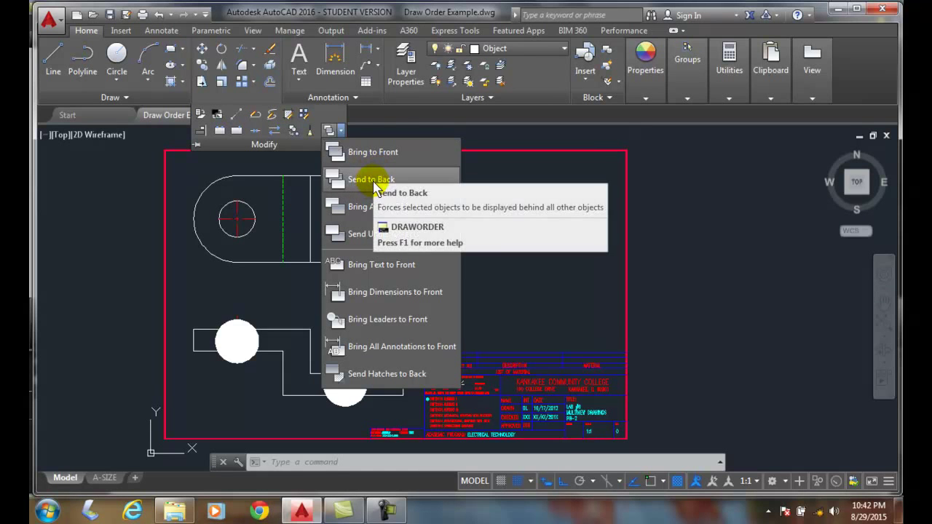
mouse_move(379, 233)
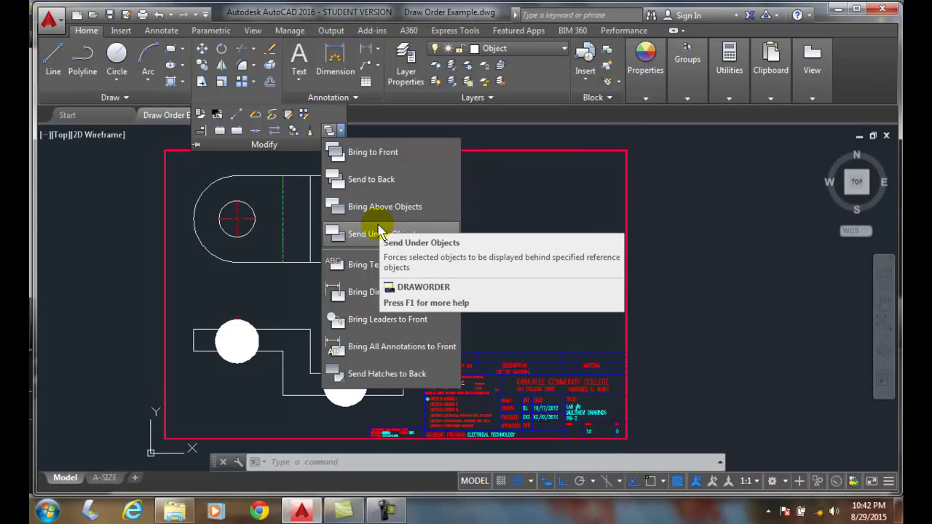